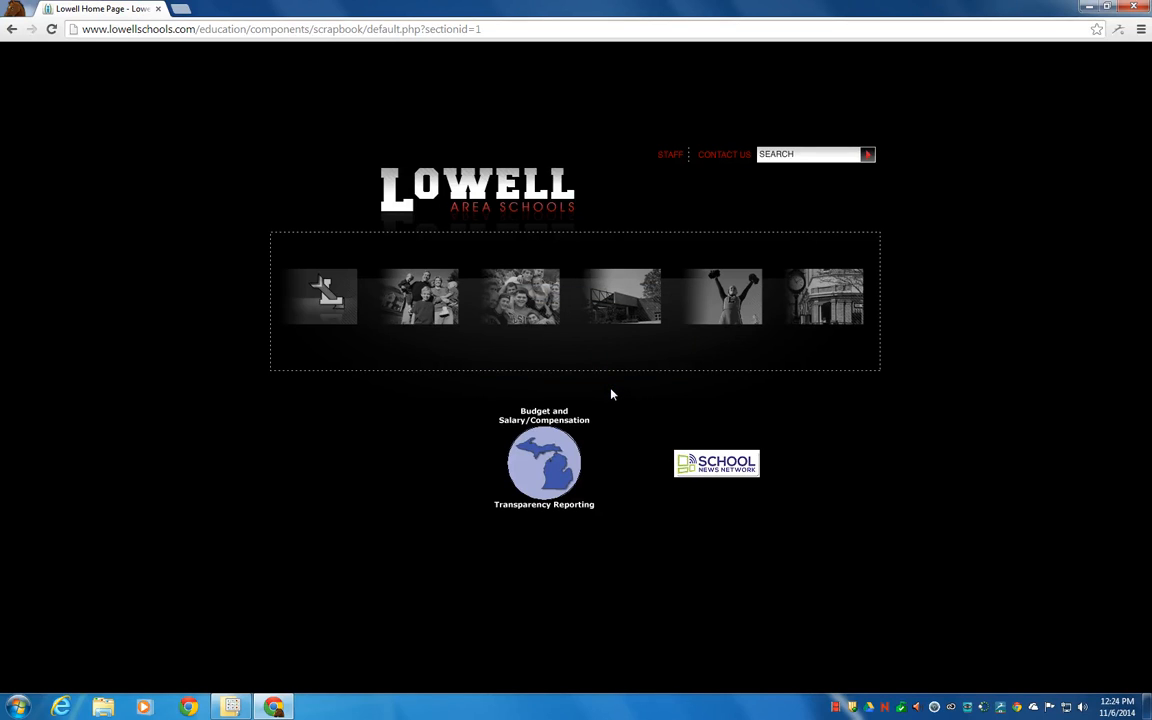
mouse_move(558, 351)
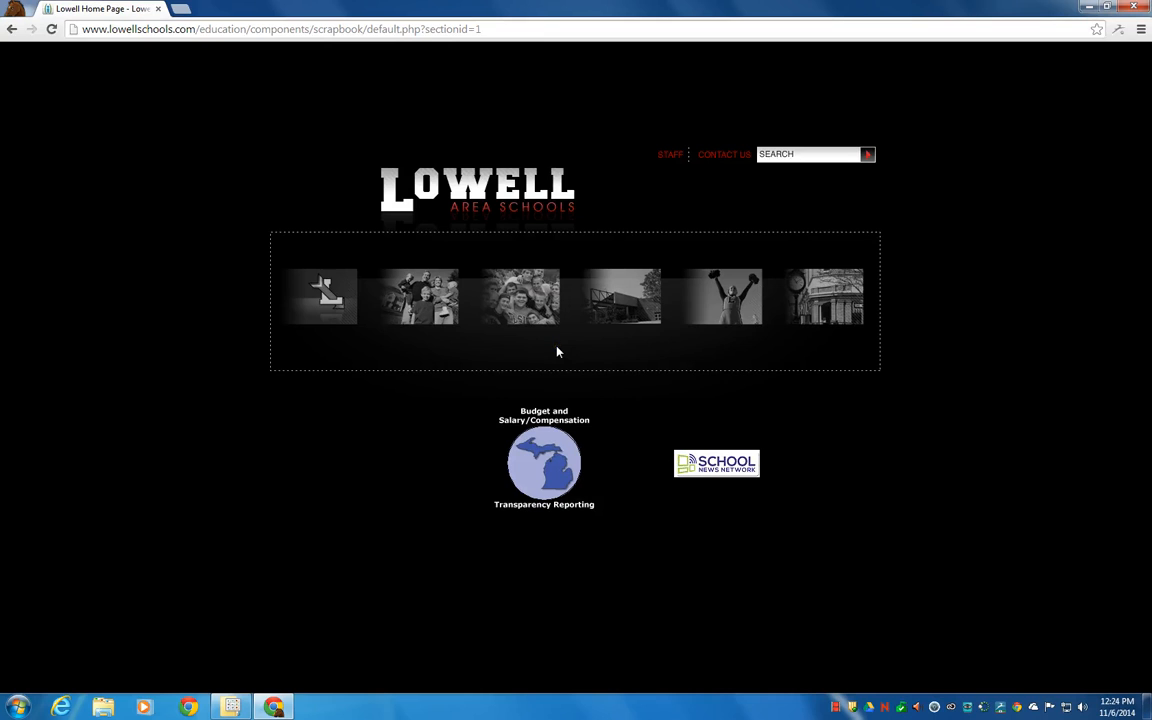
mouse_move(537, 297)
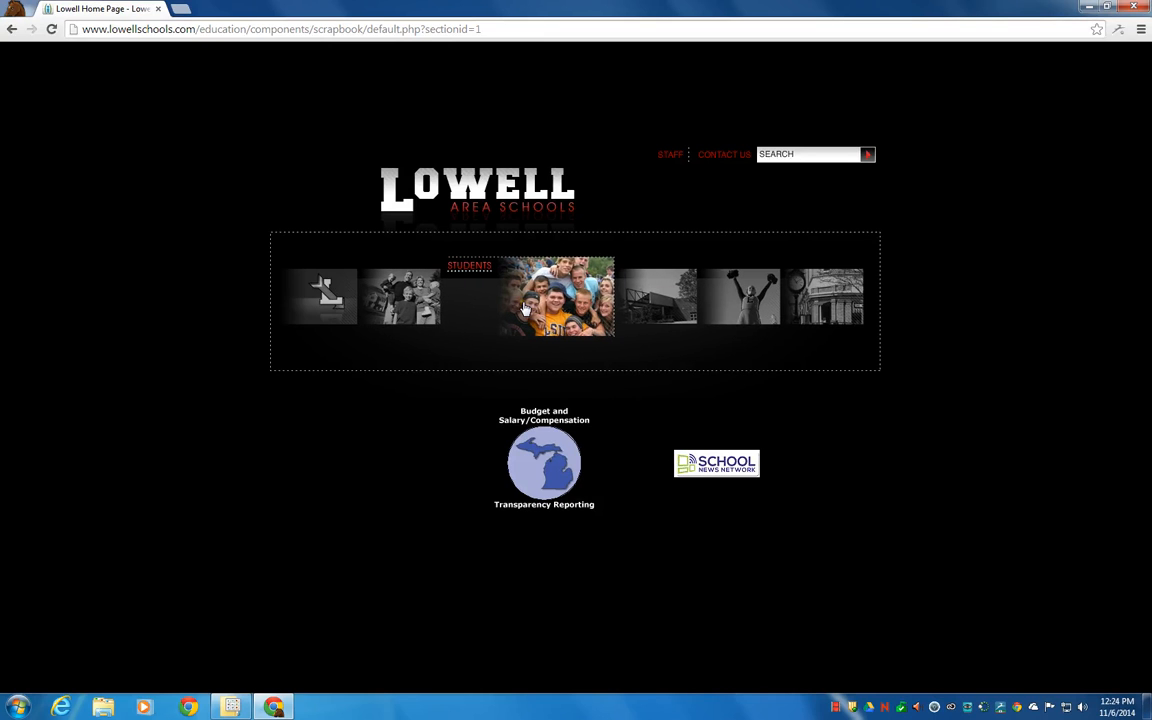
Open the Students section, then the High School Curriculum Guide from Quick Links
click(557, 298)
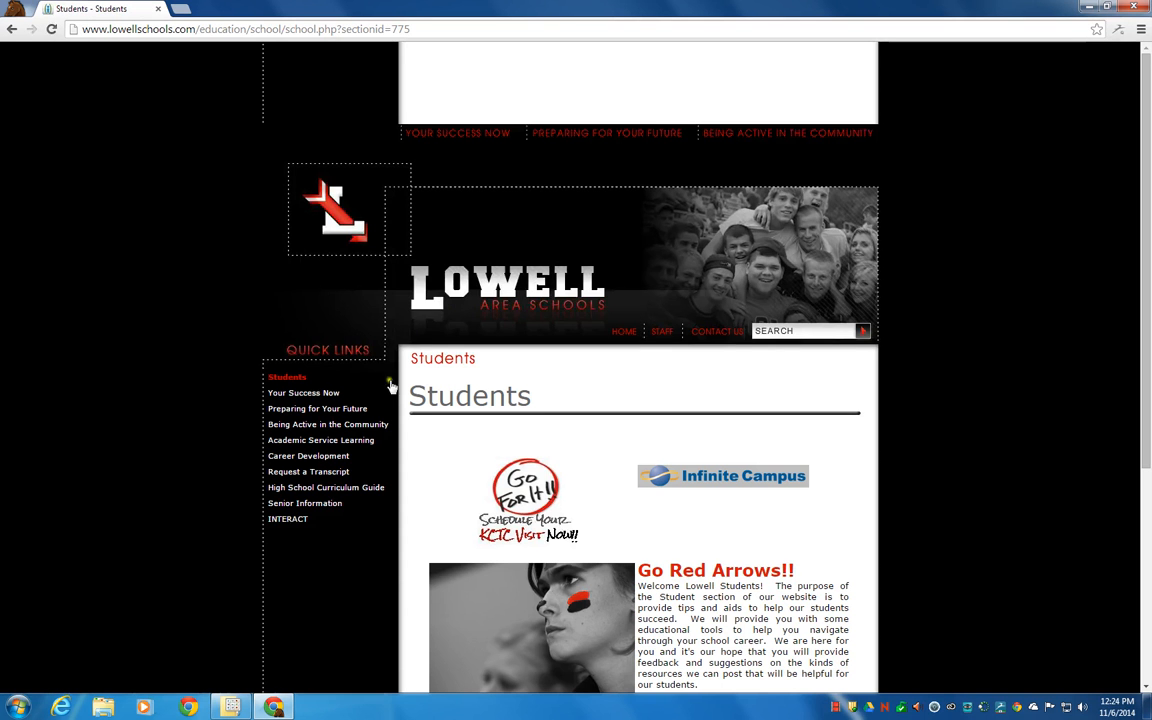
mouse_move(308, 471)
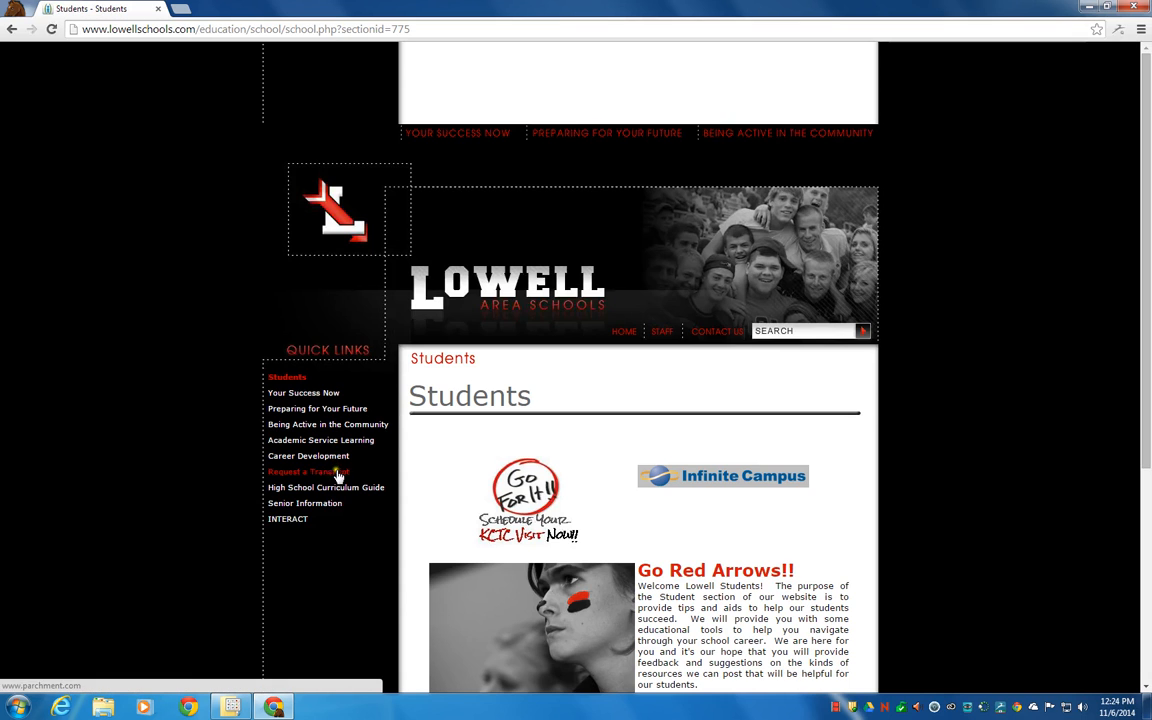
click(326, 487)
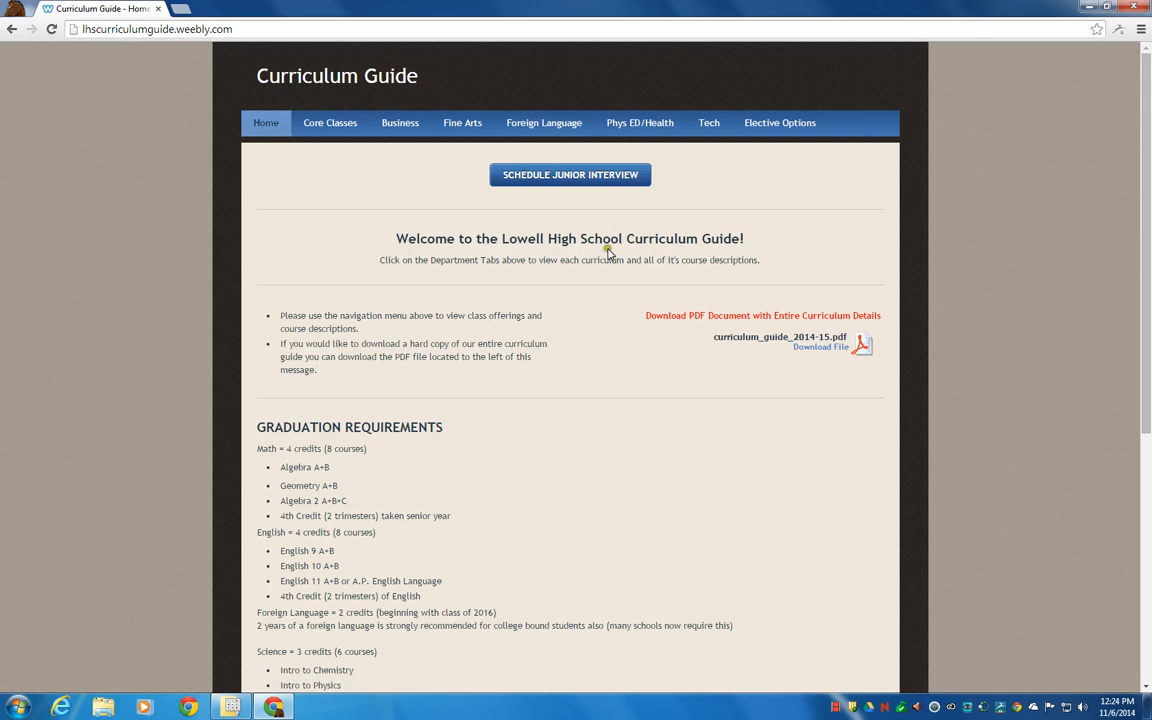
mouse_move(596, 199)
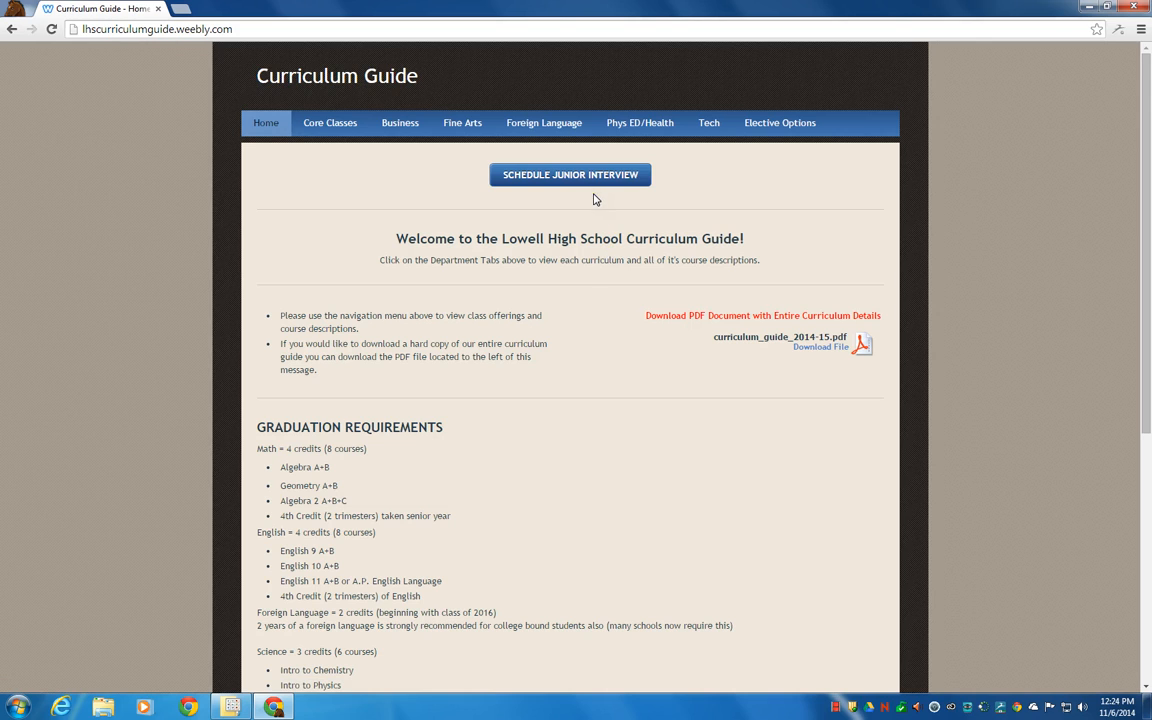
click(570, 174)
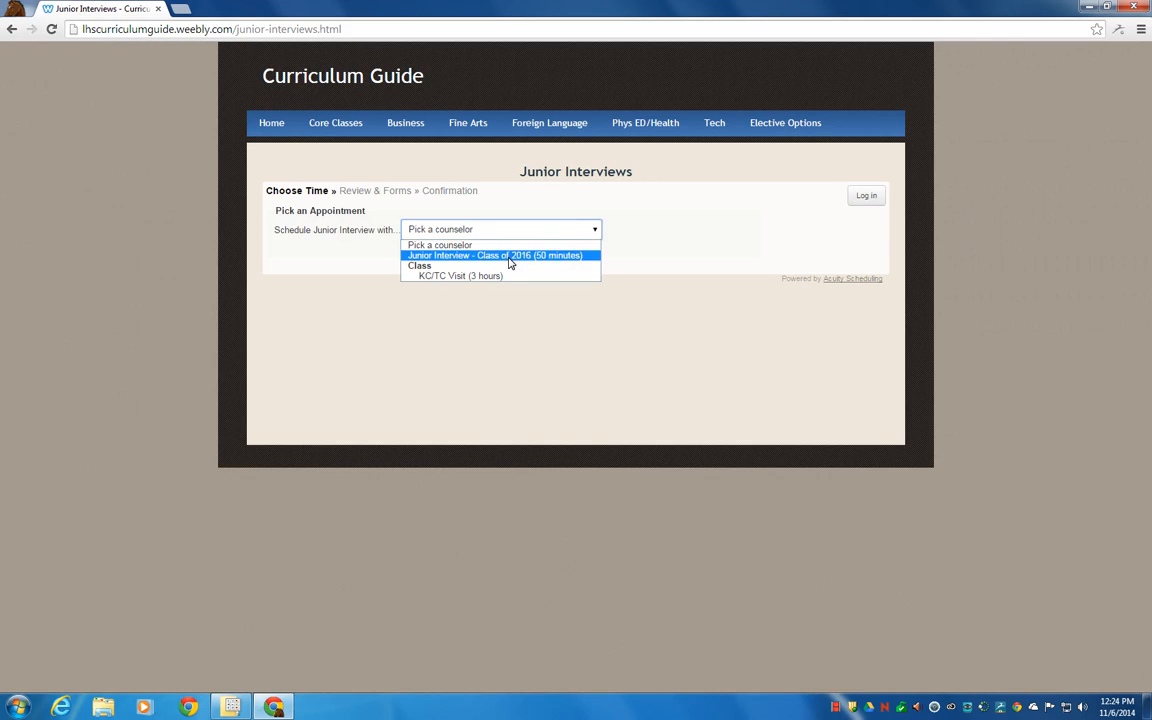
click(496, 255)
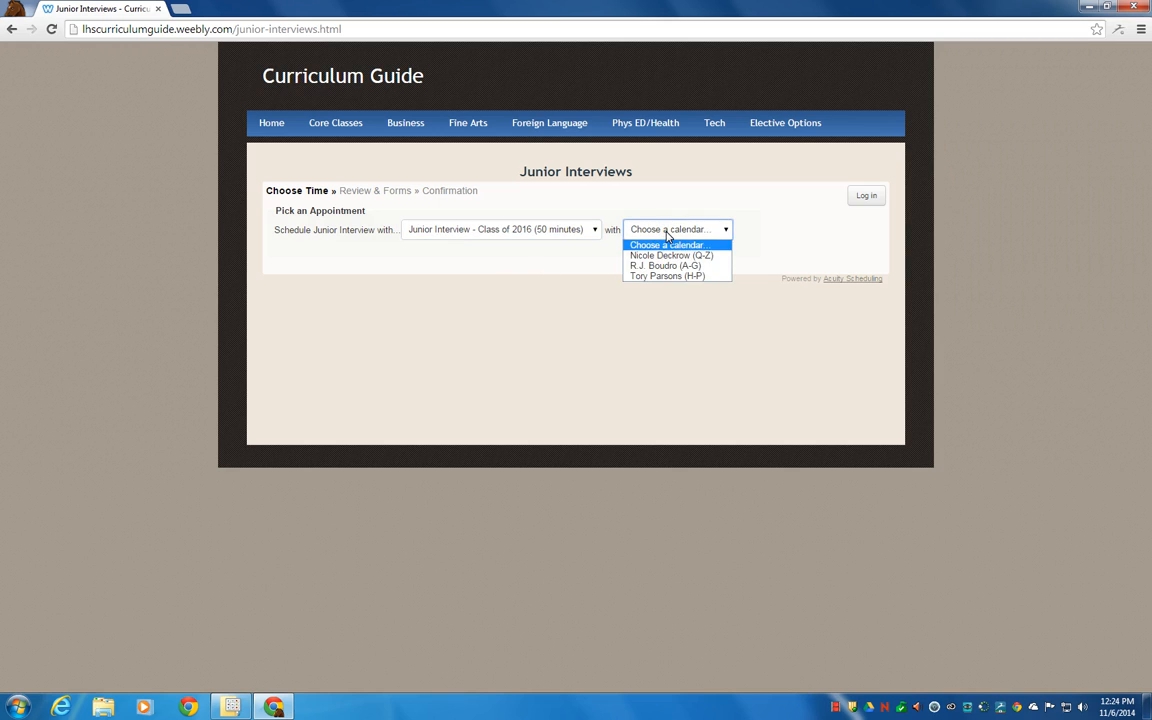
mouse_move(665, 265)
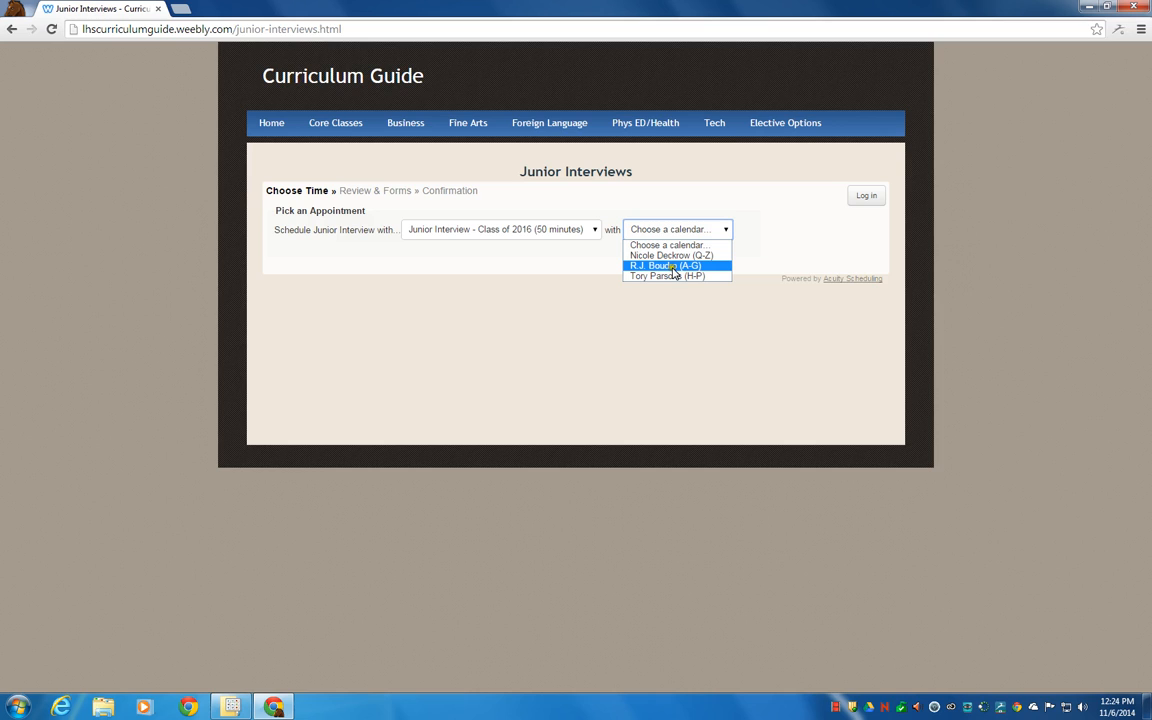
mouse_move(667, 276)
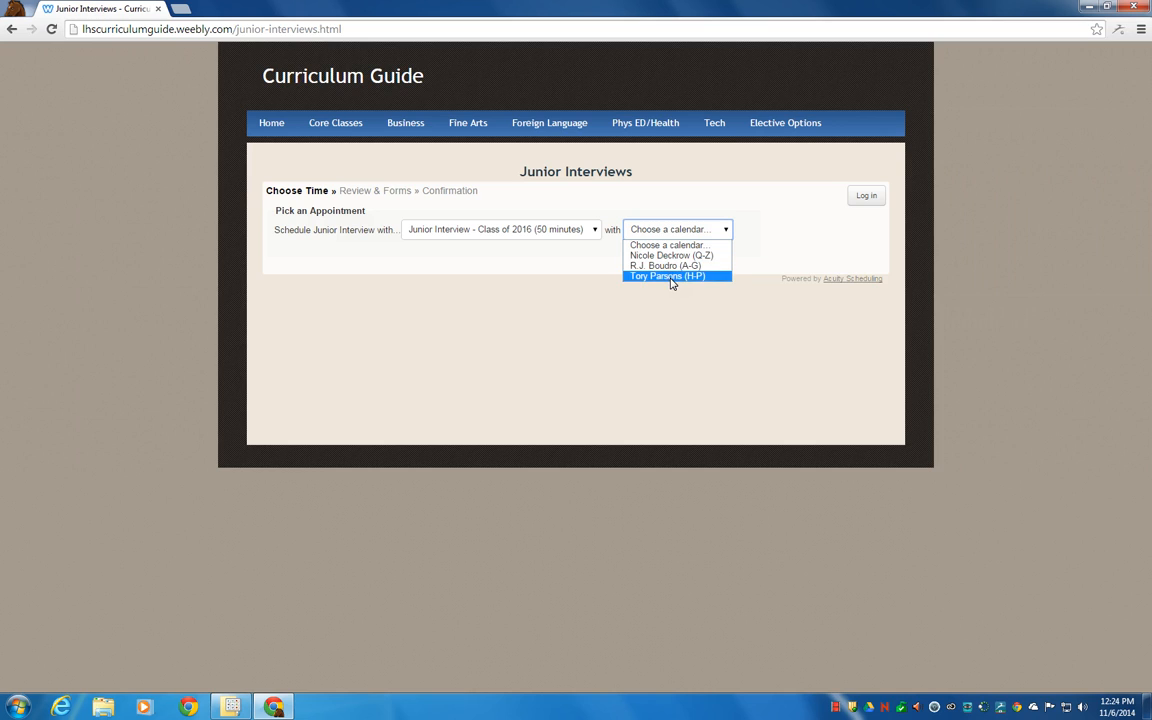
mouse_move(666, 265)
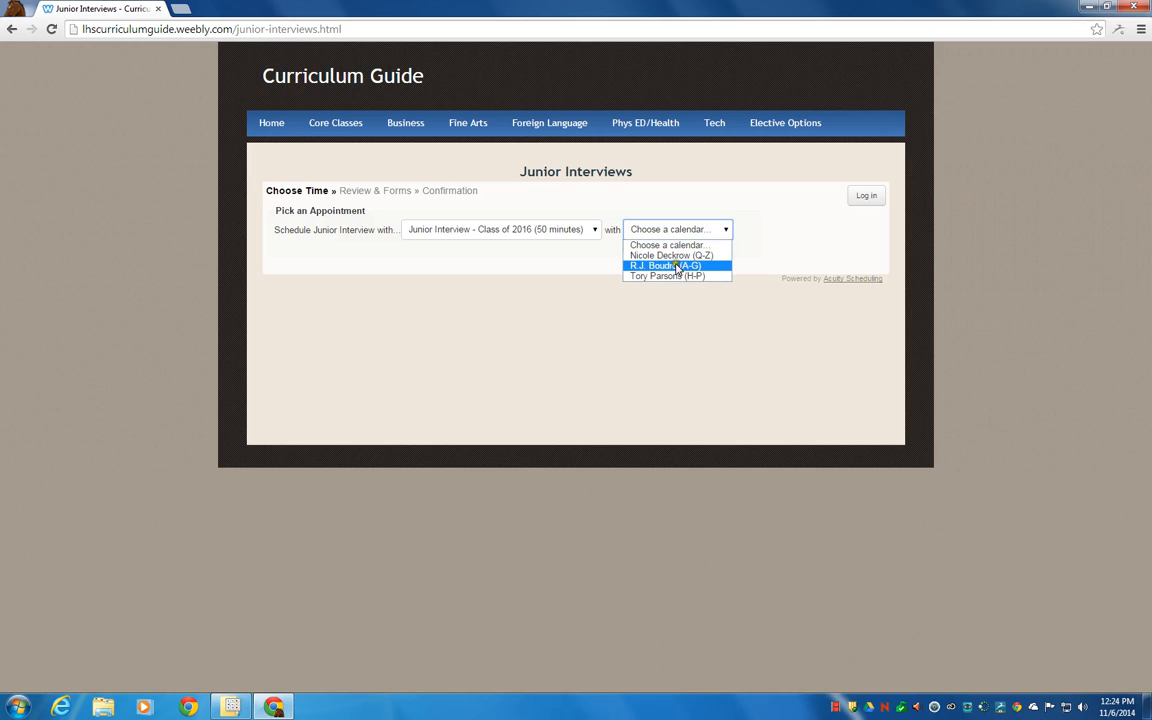
click(666, 265)
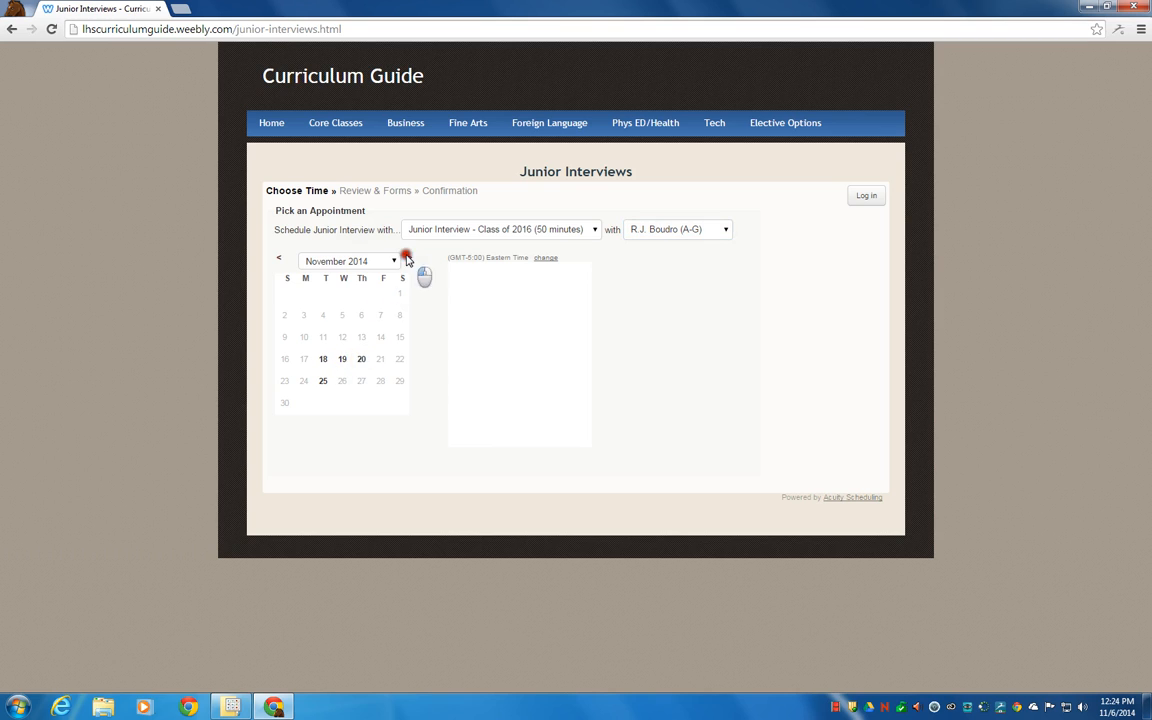
Pick December 10, 2014 in the calendar and select the 8:00am time
click(407, 257)
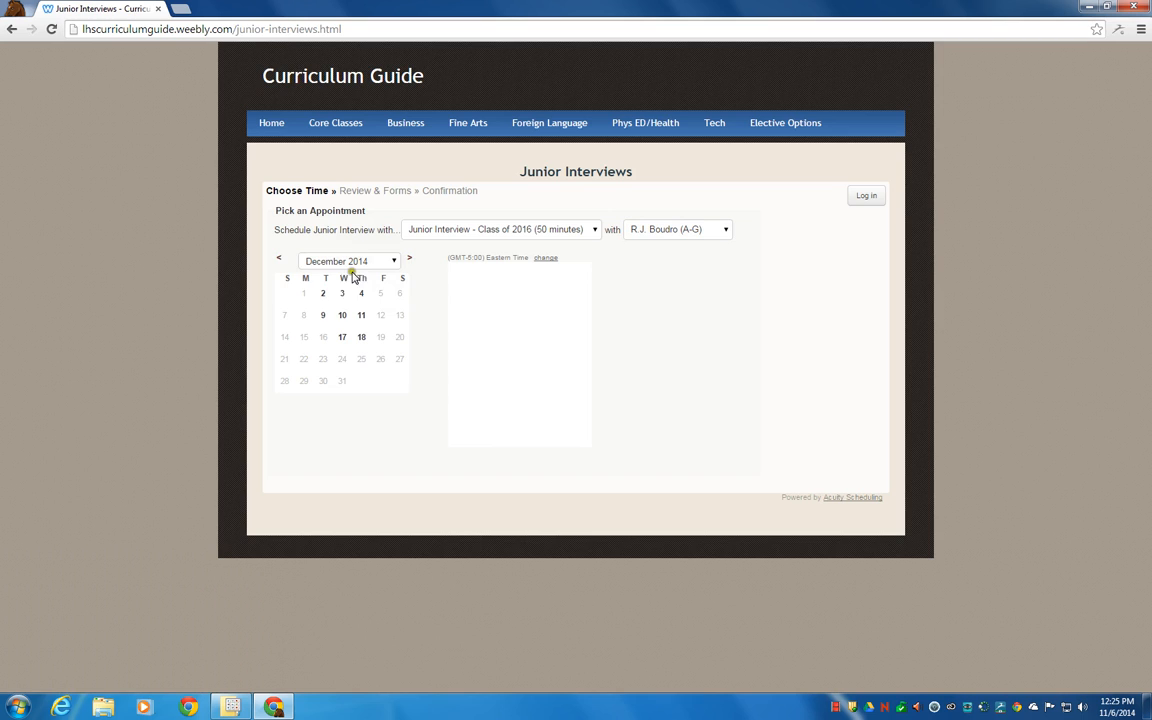
mouse_move(412, 292)
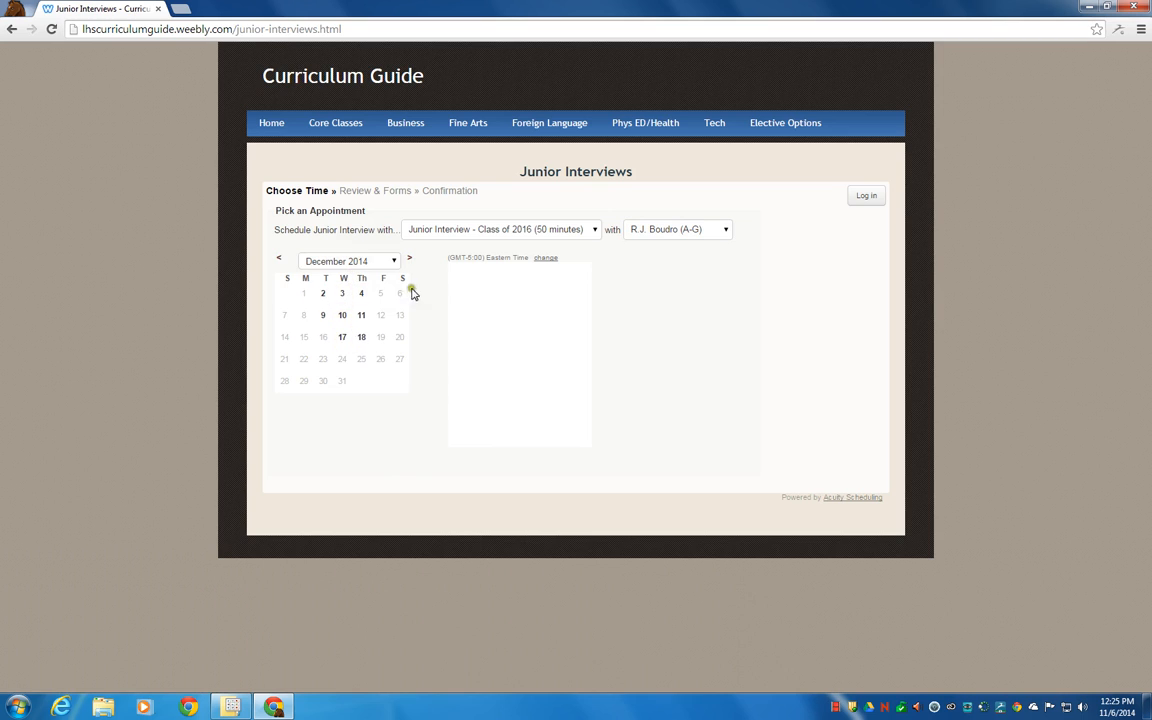
click(408, 258)
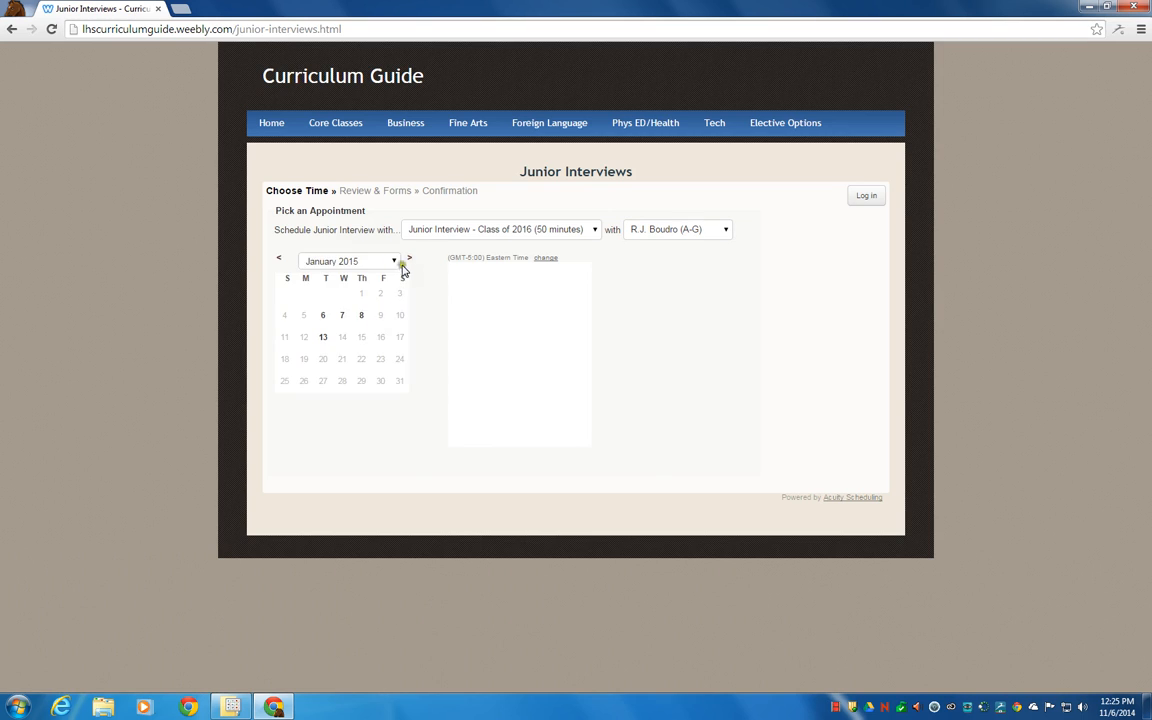
mouse_move(280, 260)
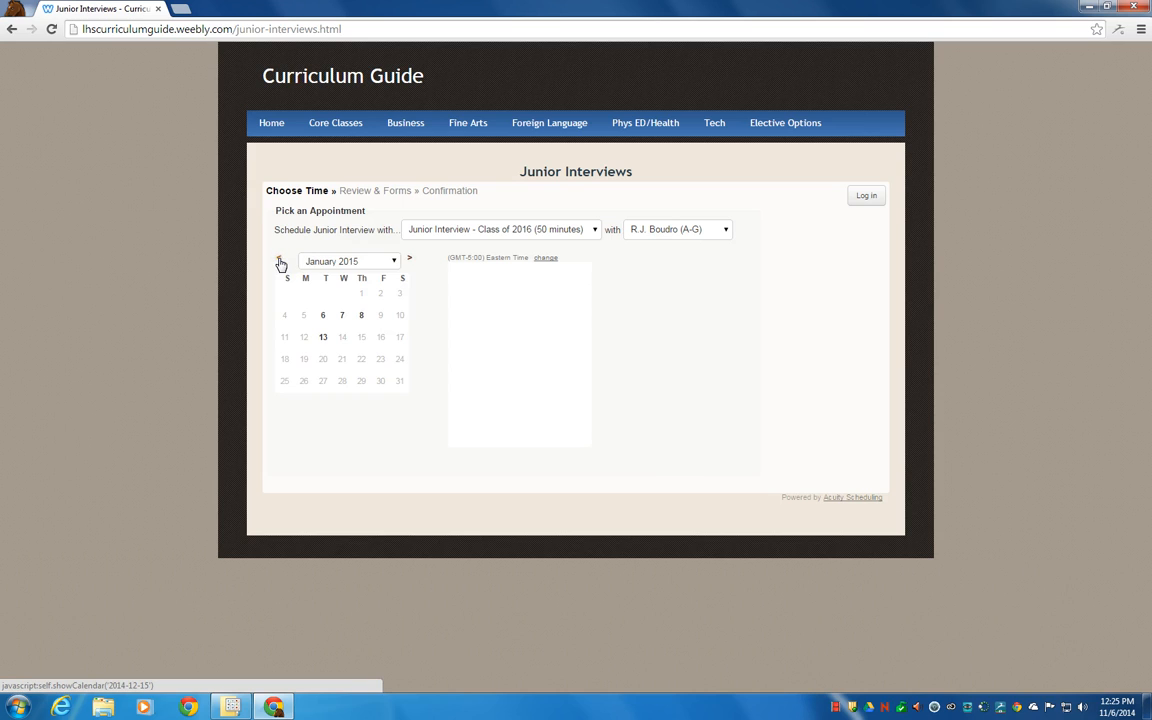
click(280, 261)
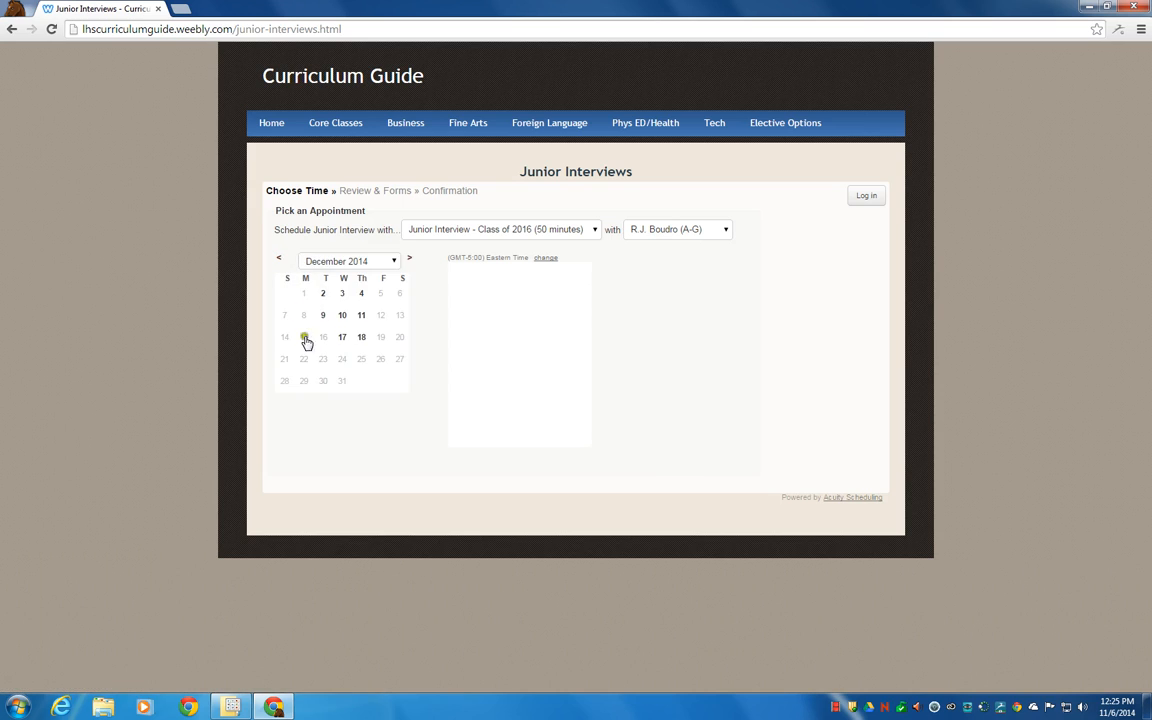
click(342, 315)
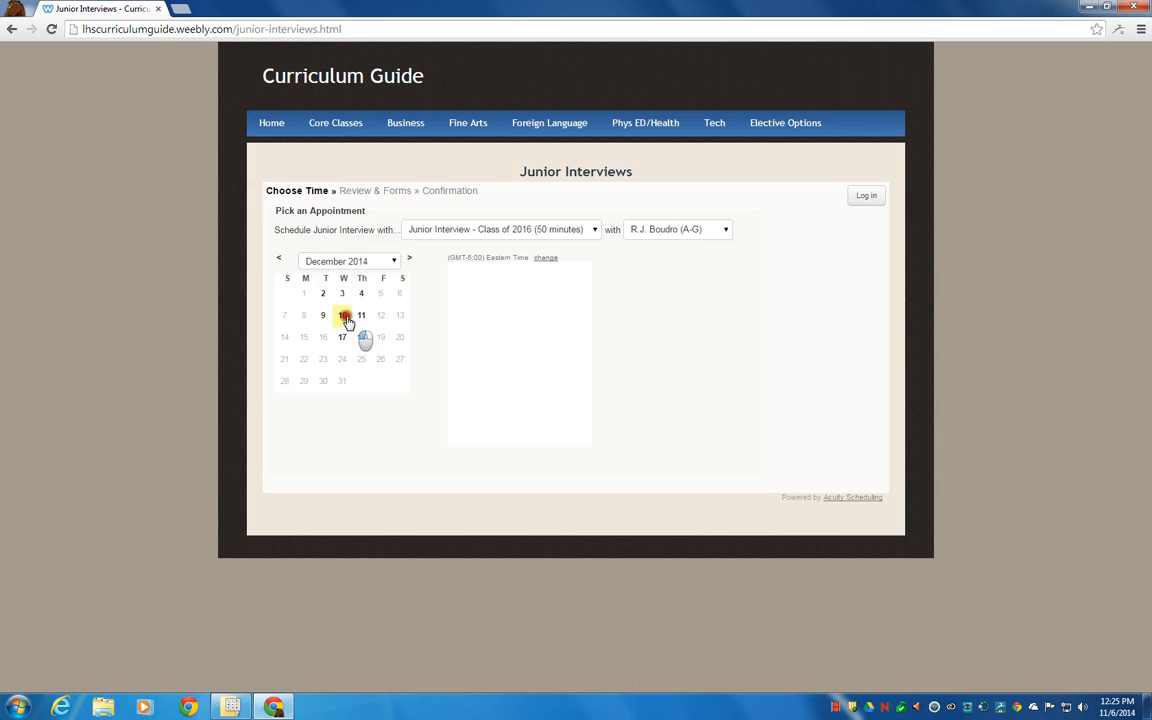
click(343, 315)
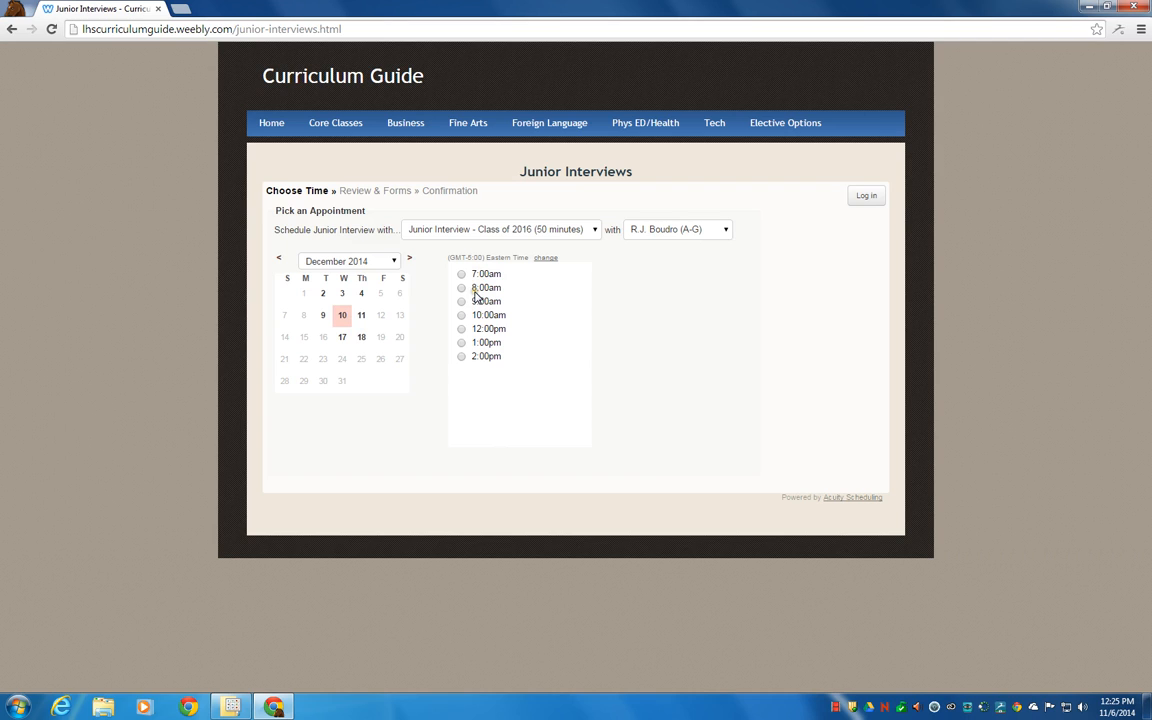
click(461, 288)
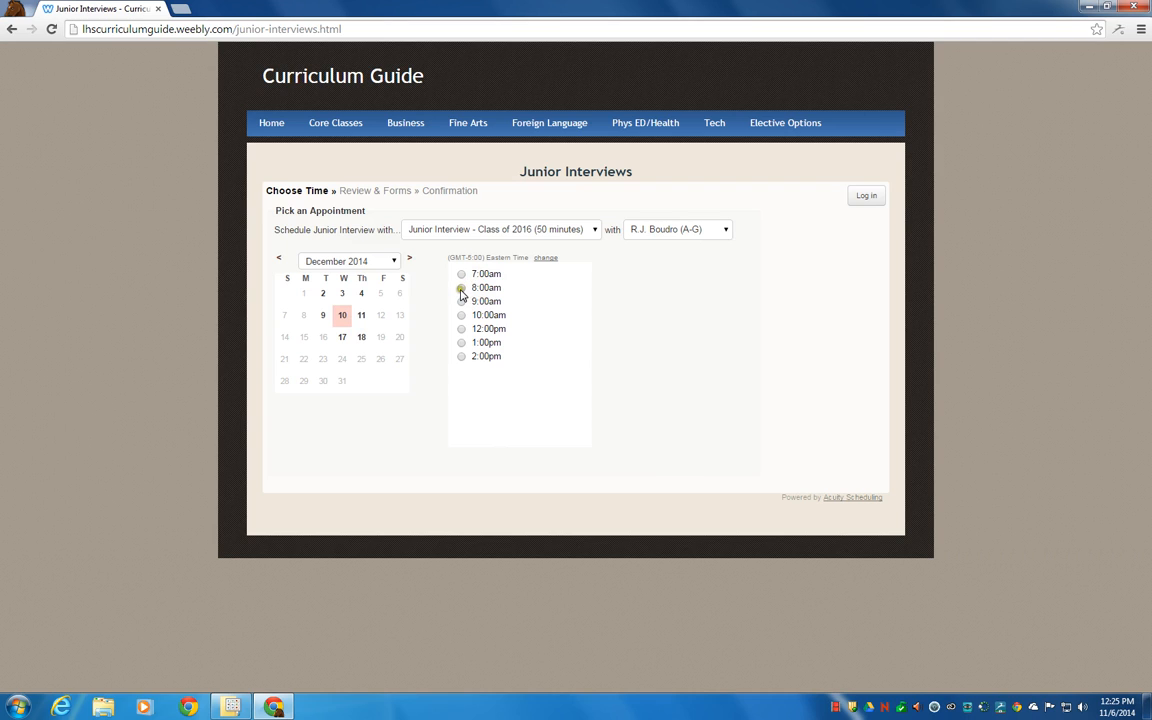
click(461, 288)
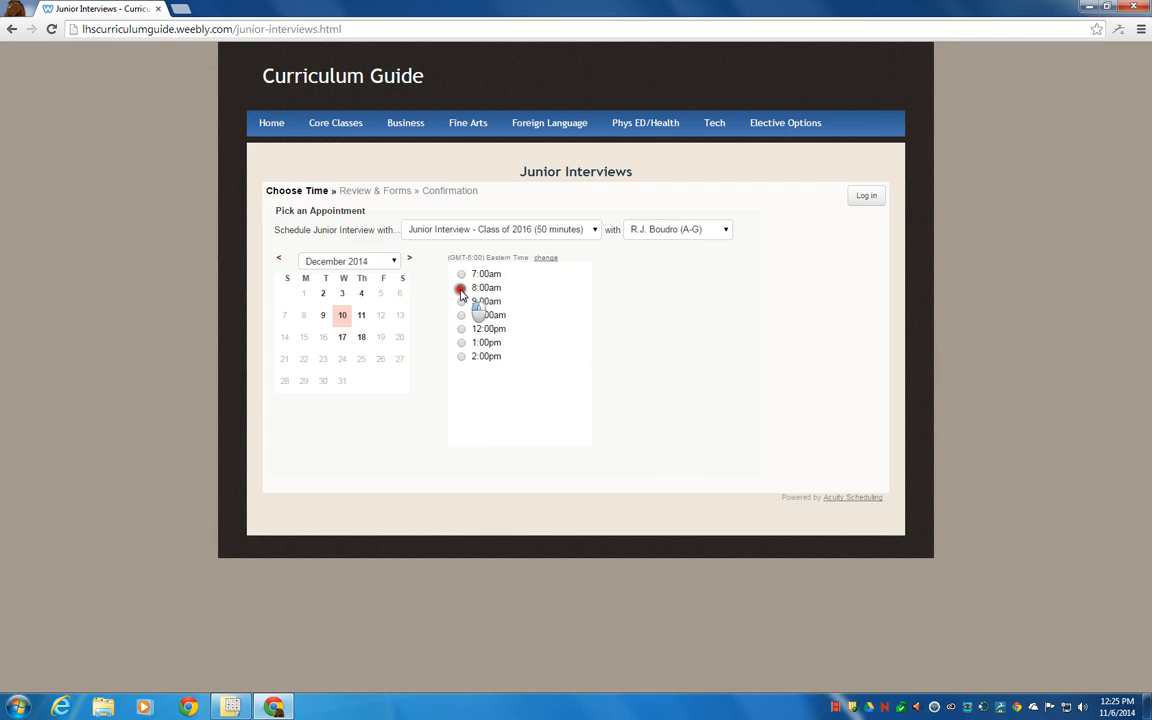
click(461, 288)
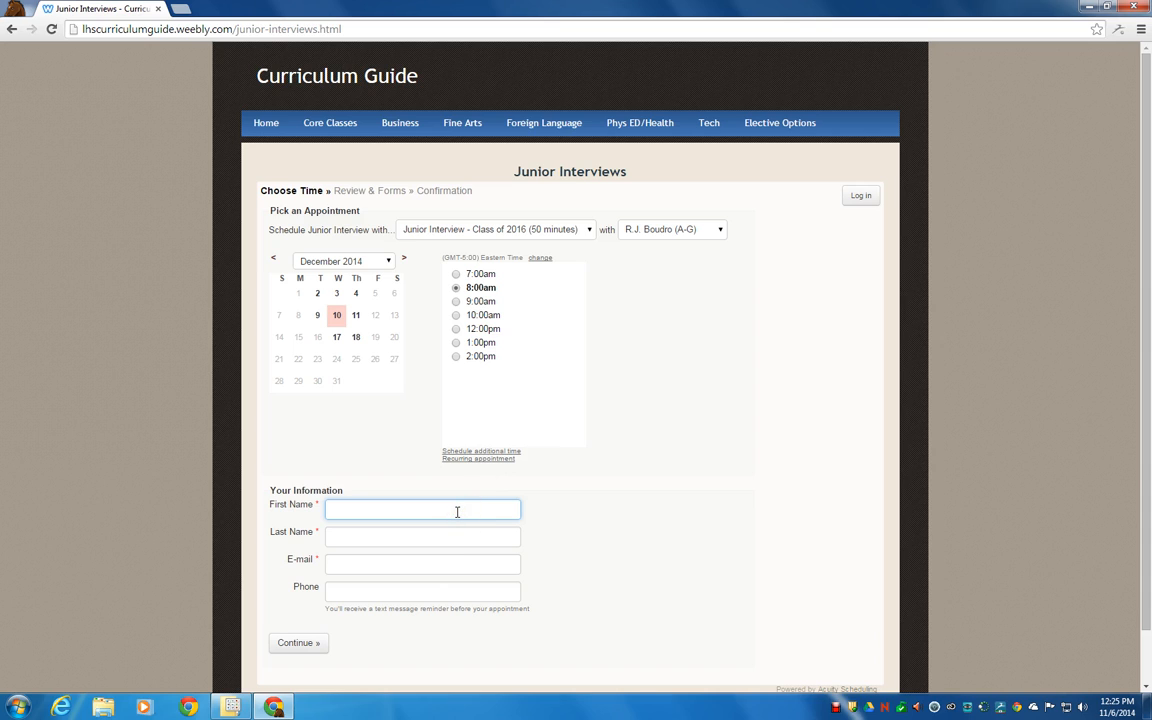
text(Jon)
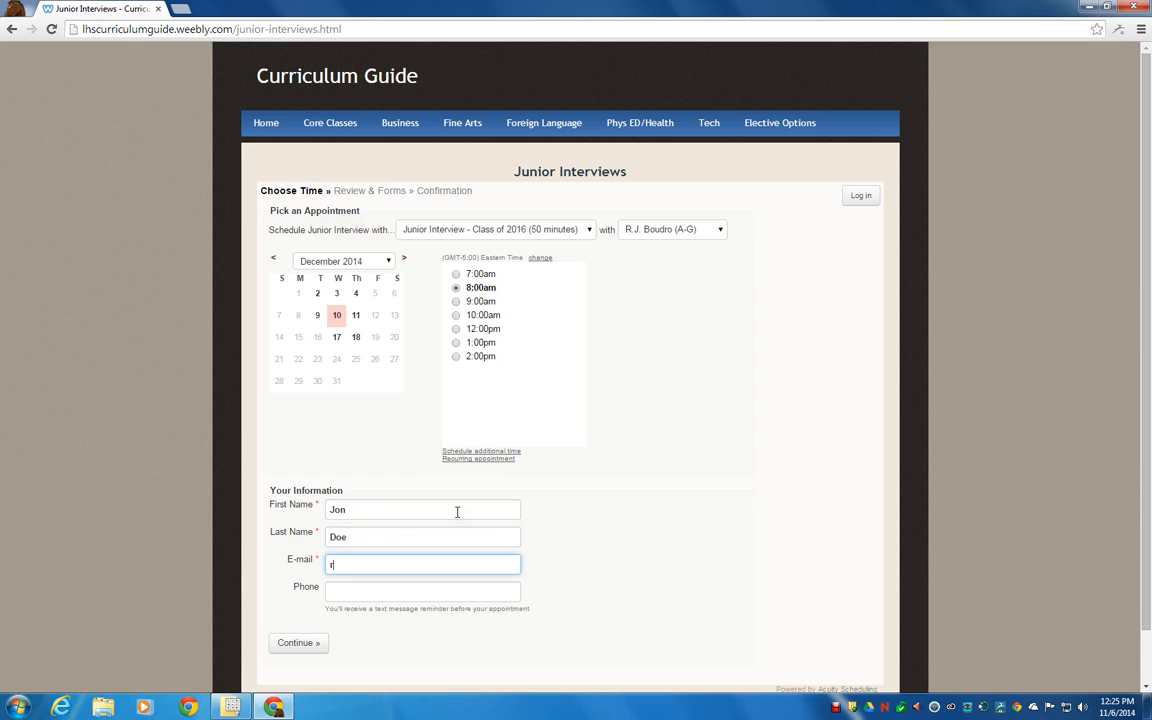
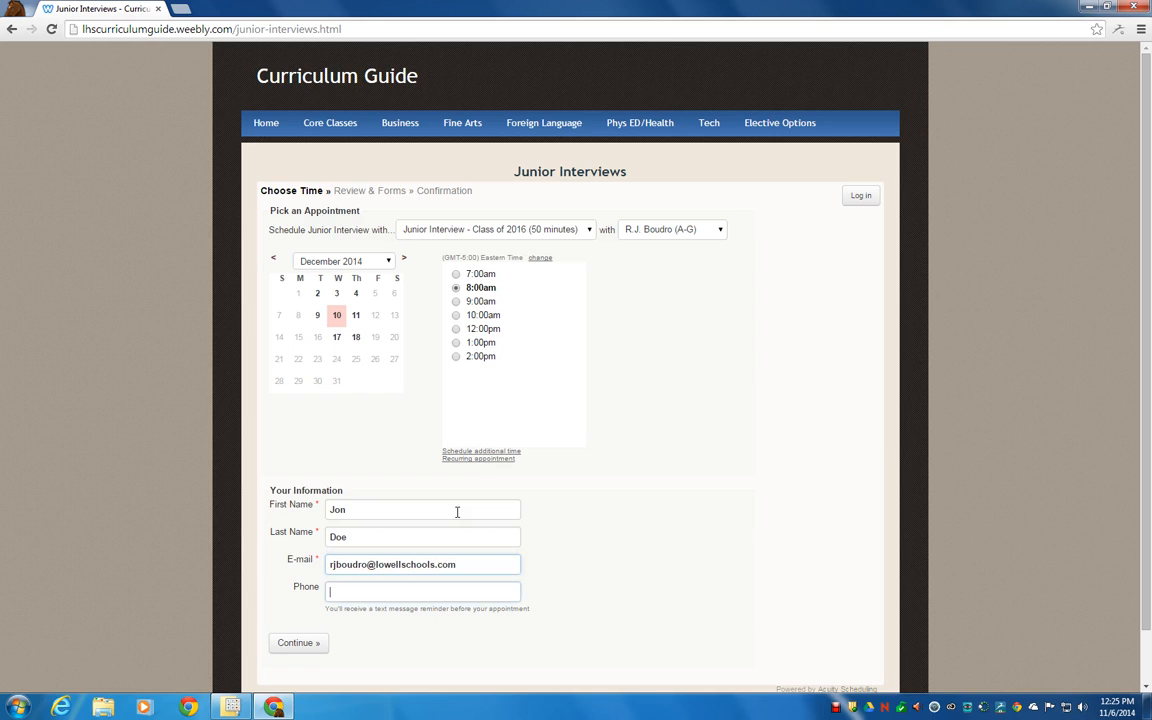
text(612)
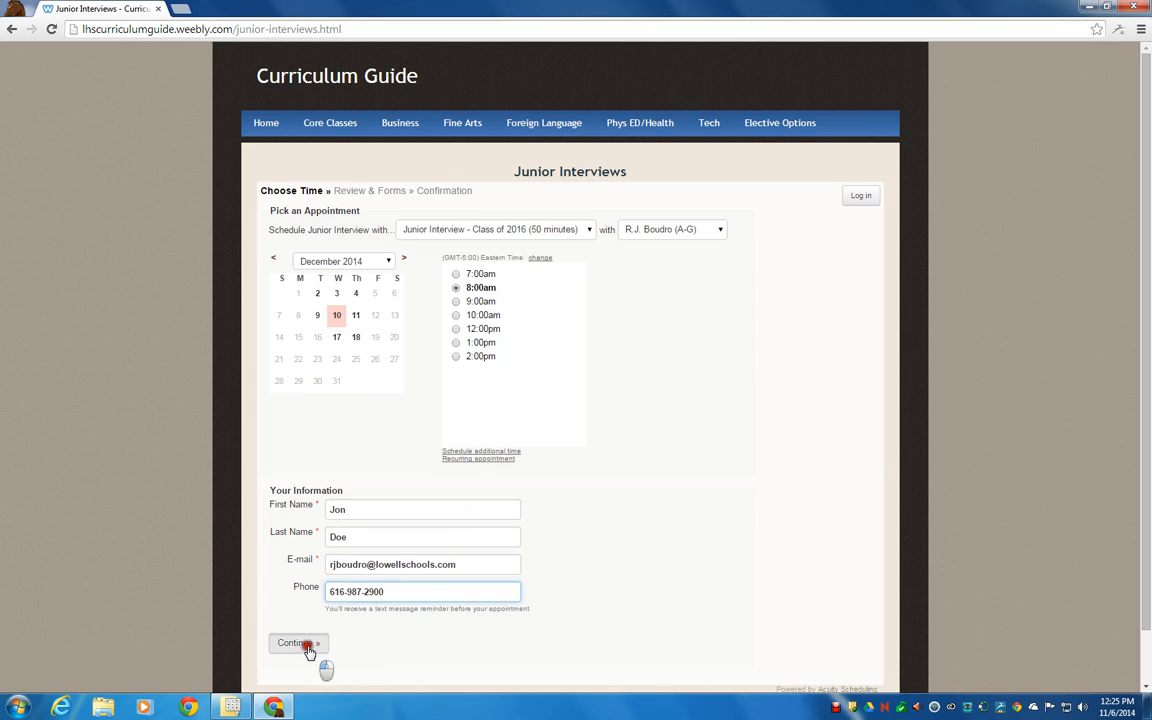
click(298, 643)
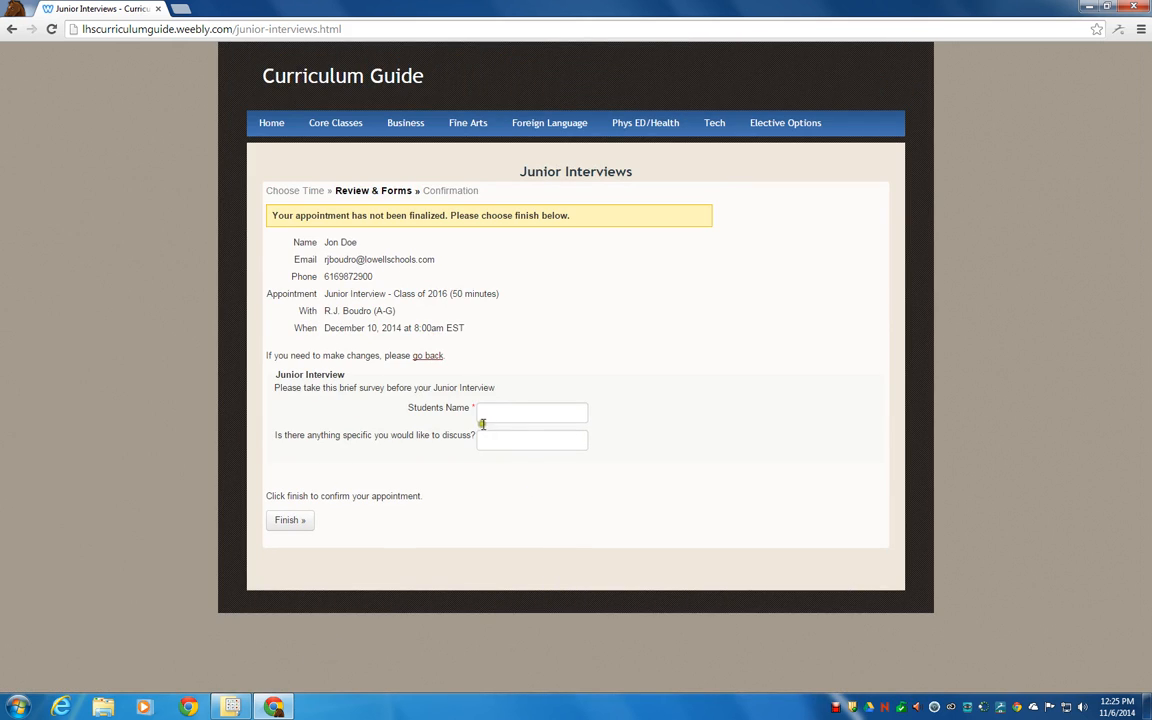
Enter the student's name and the note 'I would like to know how to apply', then finish
click(531, 412)
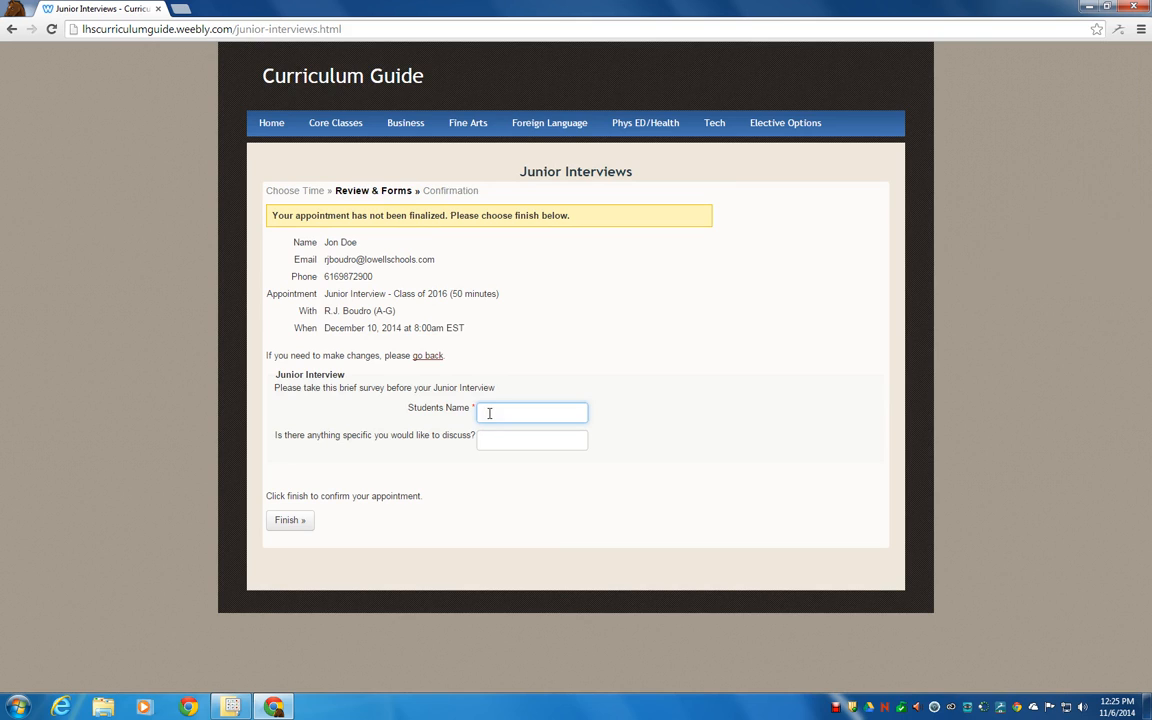
text(Jo)
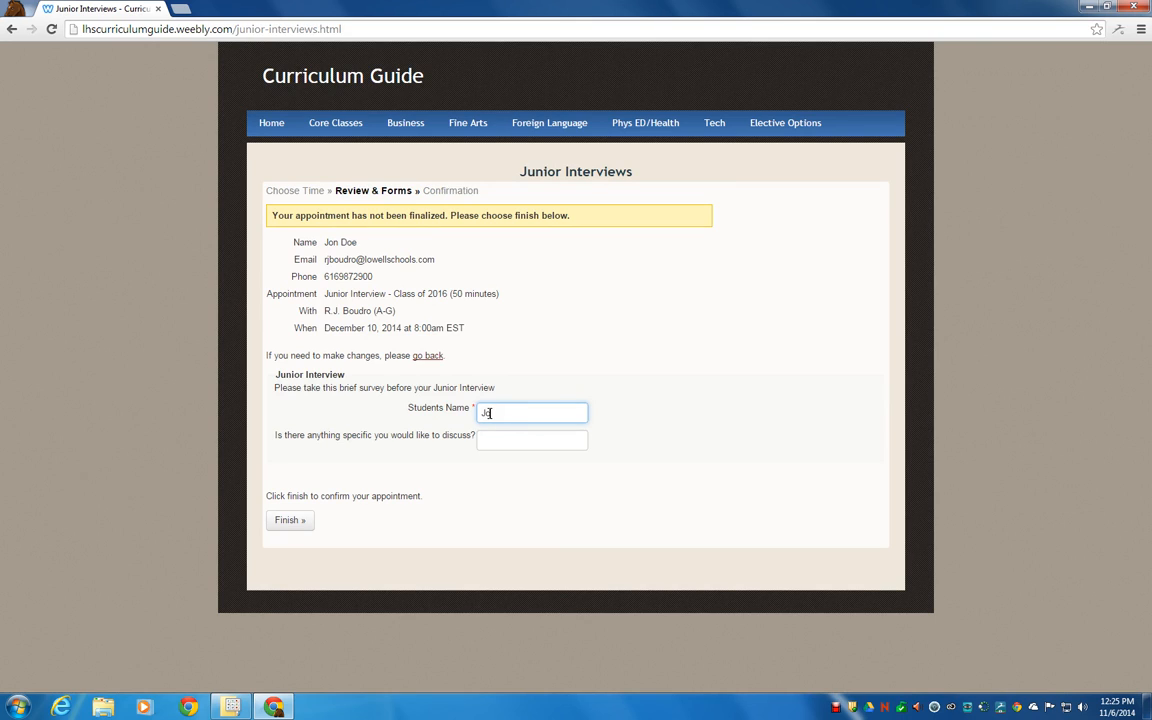
click(532, 440)
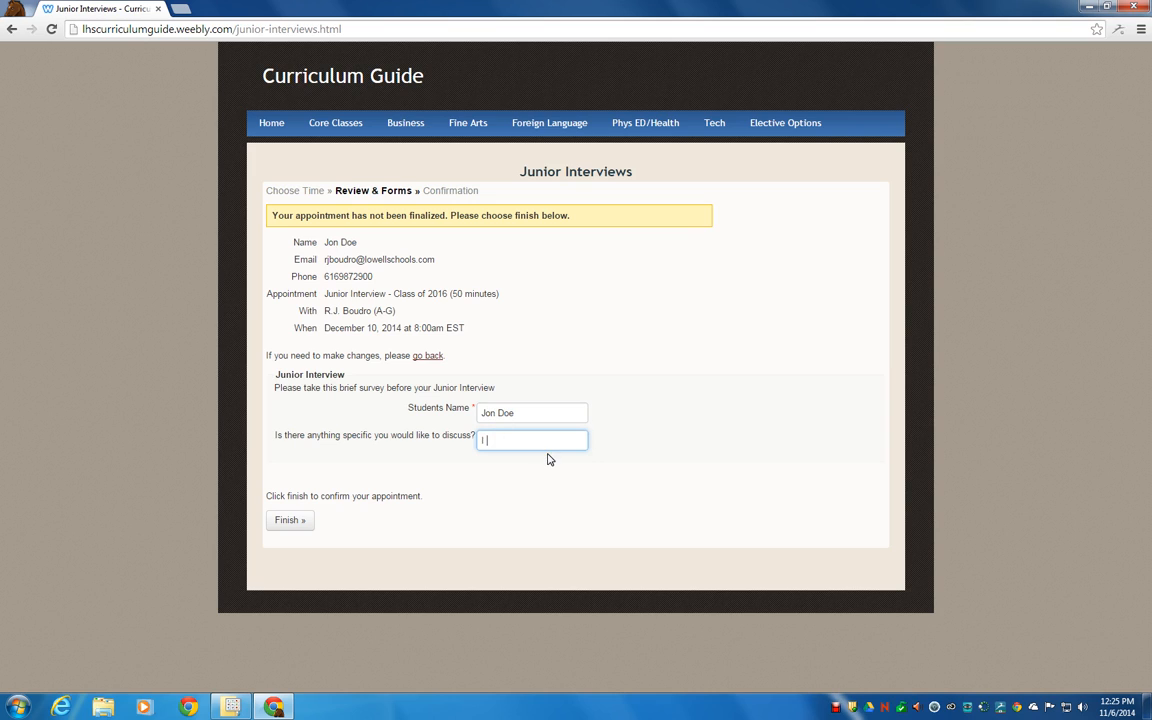
text(I would like to know)
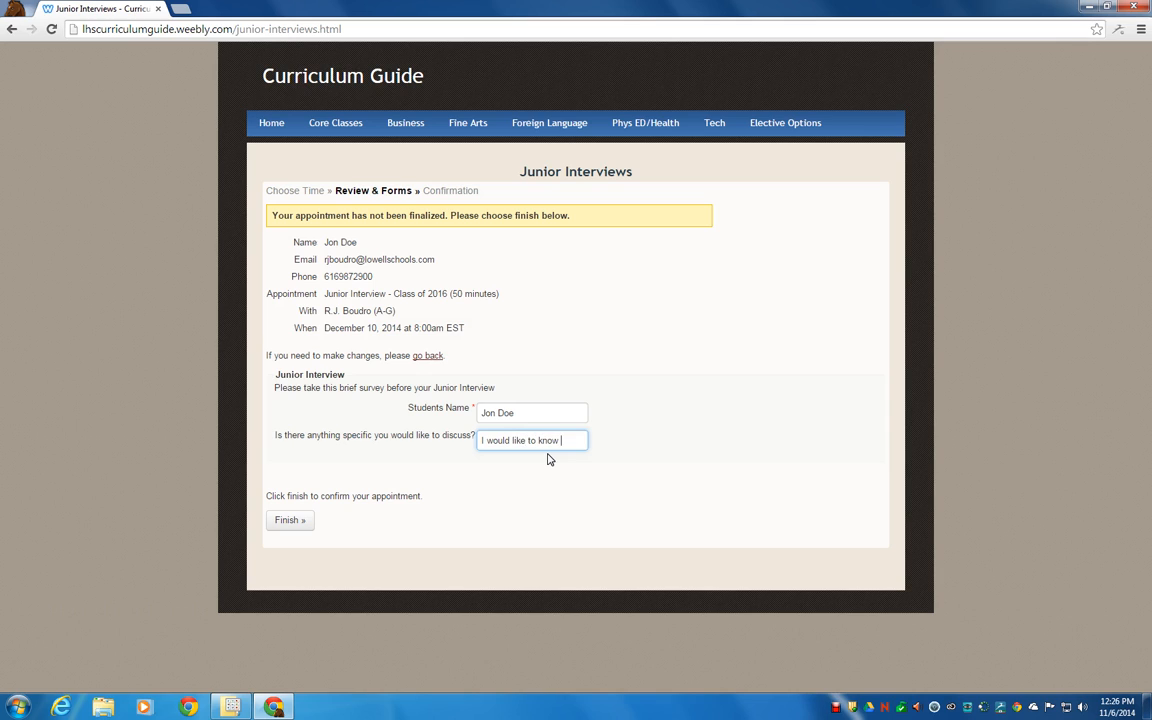
text(how to apply)
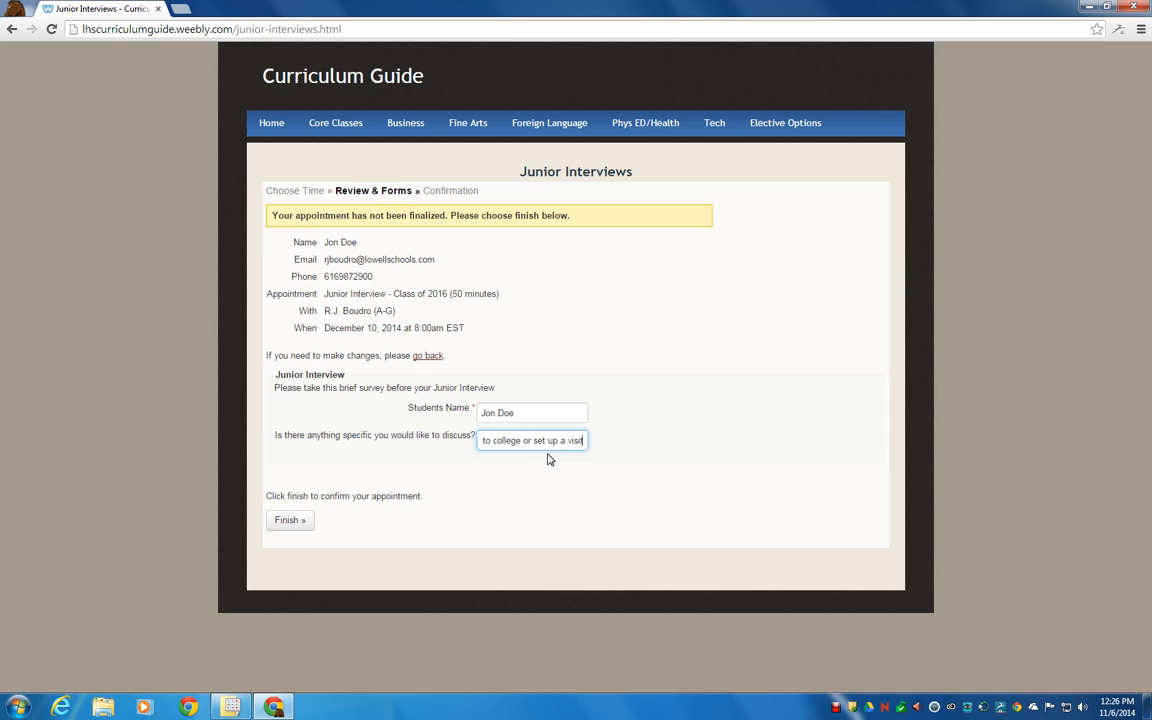
click(290, 519)
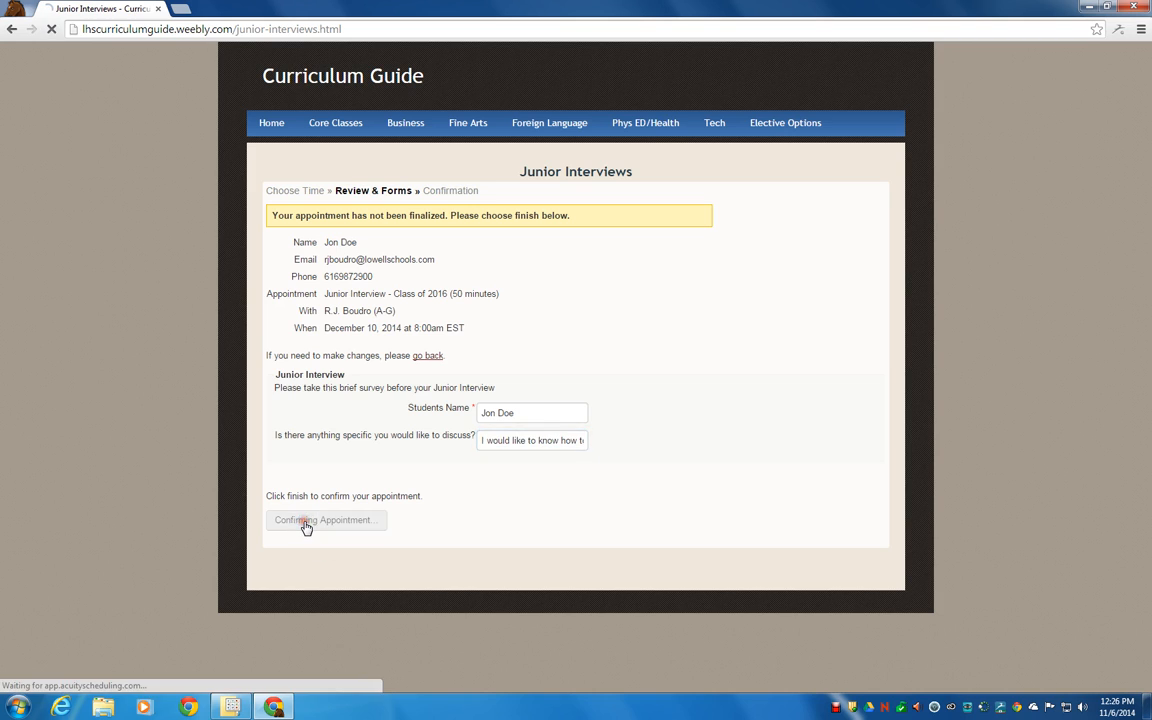
Confirm the December 10, 2014 8:00am Junior Interview shows as successfully scheduled
click(324, 519)
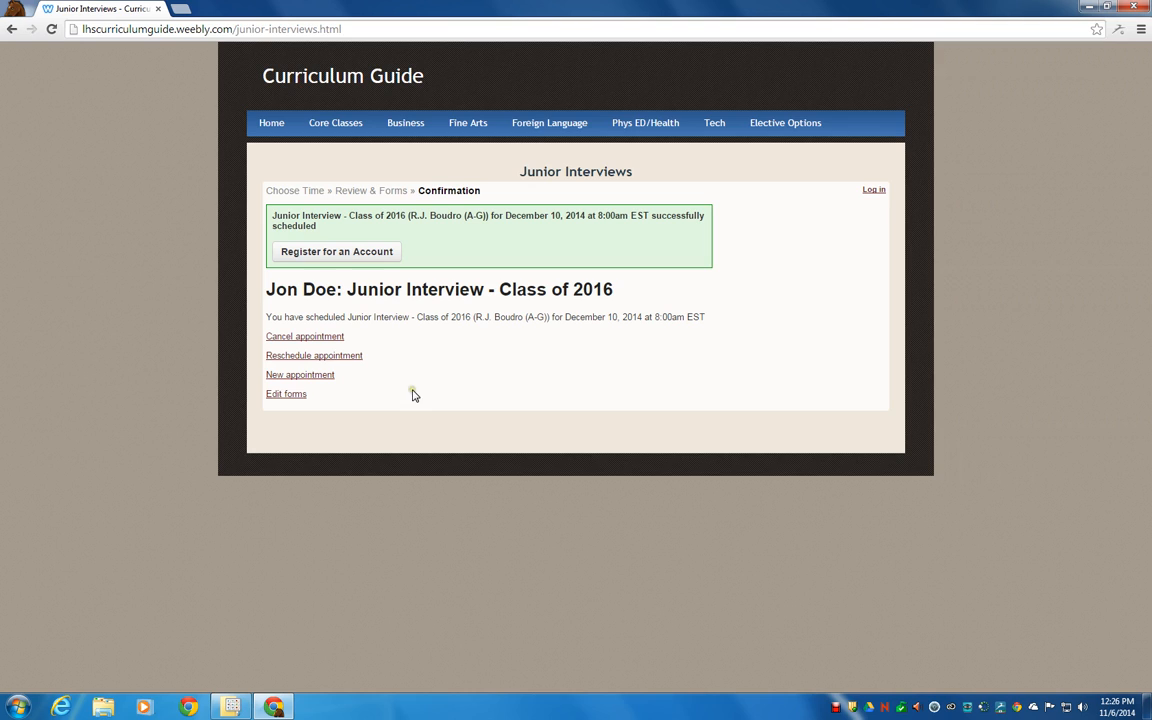
mouse_move(365, 312)
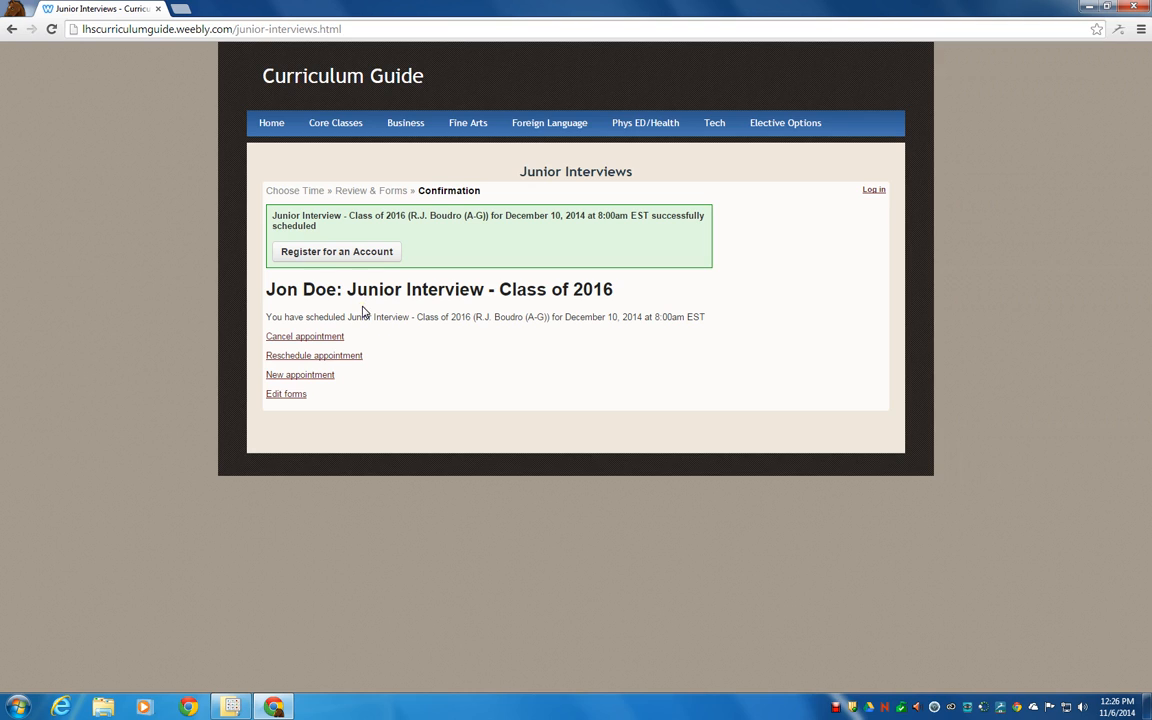